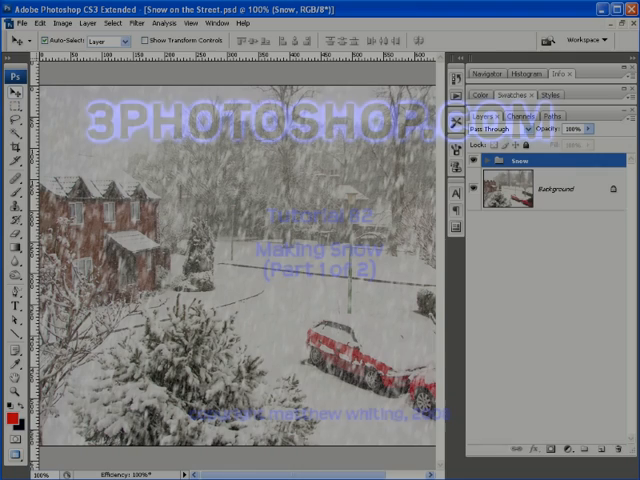
# Step: Check in Image Size that the street photo is 768 by 576 pixels
pyautogui.click(460, 160)
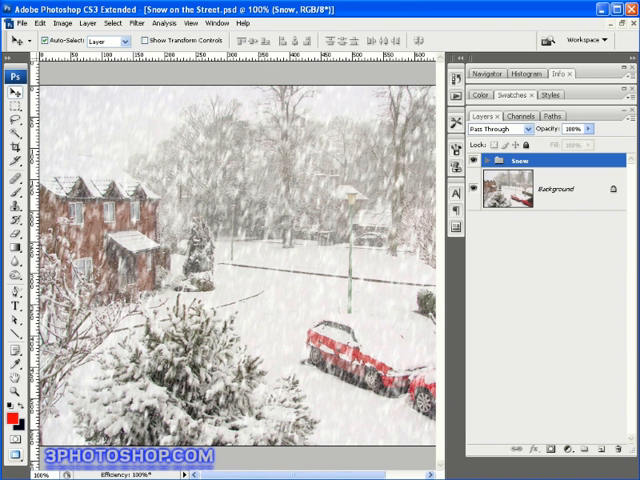
pyautogui.click(62, 24)
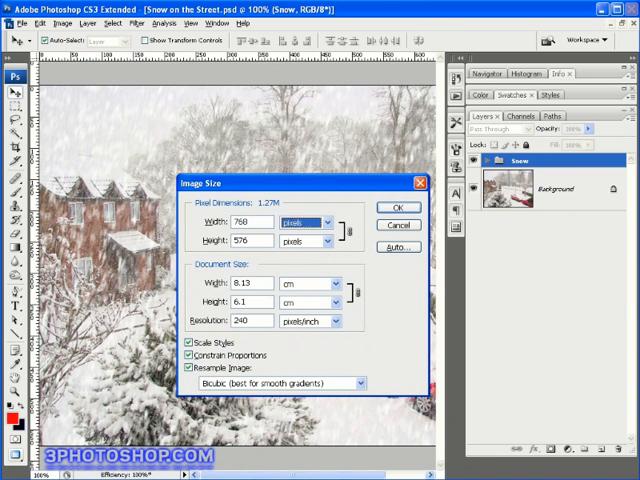
pyautogui.tripleClick(244, 240)
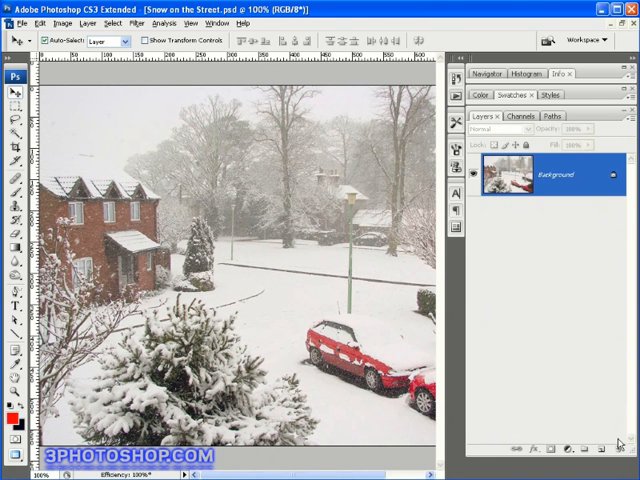
pyautogui.moveTo(348, 300)
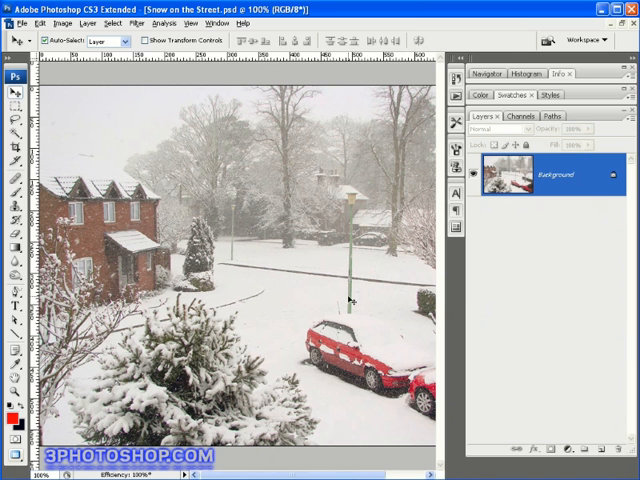
pyautogui.moveTo(364, 280)
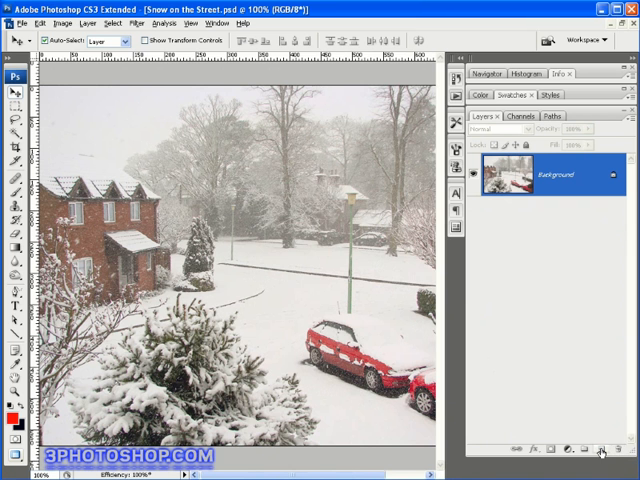
# Step: Create a new layer named Snow above the Background layer
pyautogui.click(600, 452)
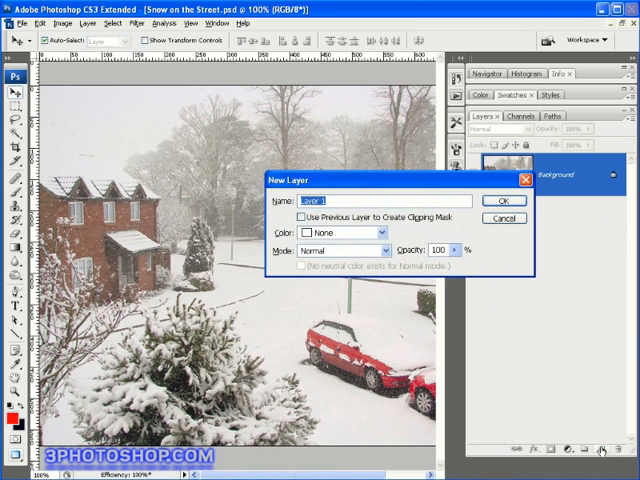
pyautogui.write('S')
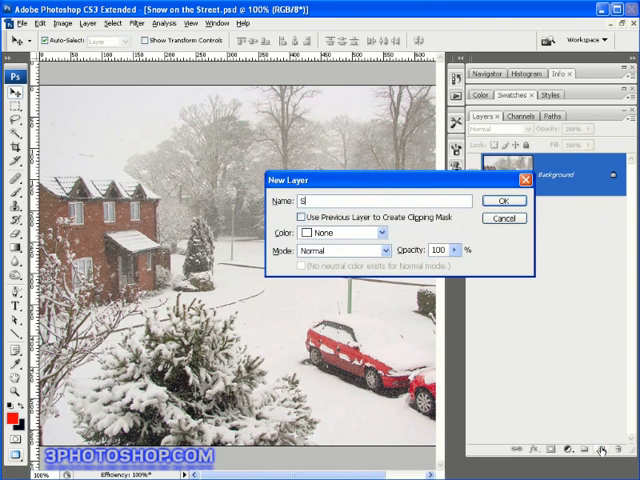
pyautogui.write('now')
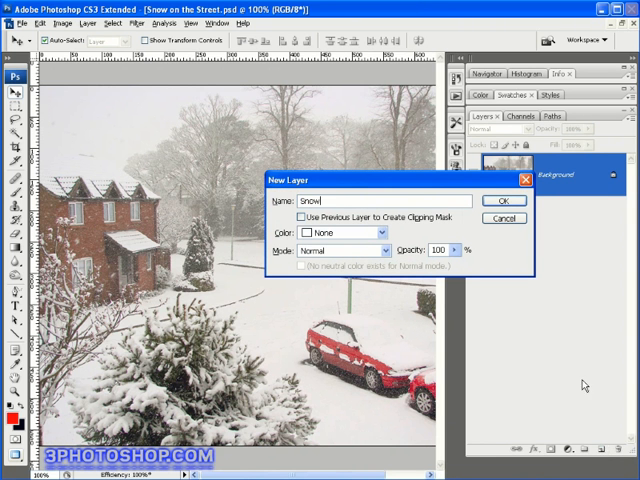
pyautogui.click(504, 200)
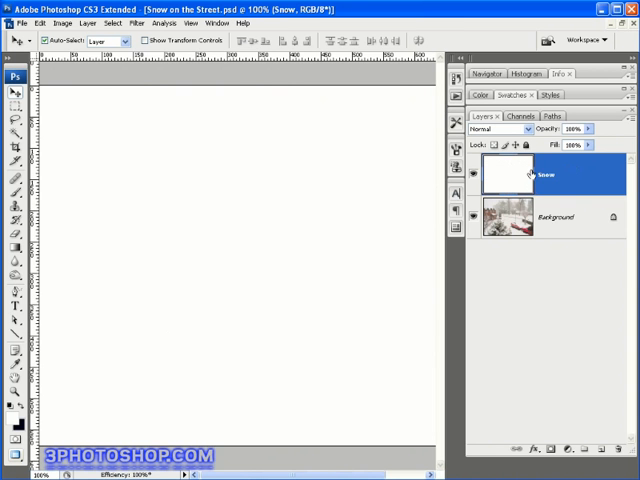
pyautogui.moveTo(526, 180)
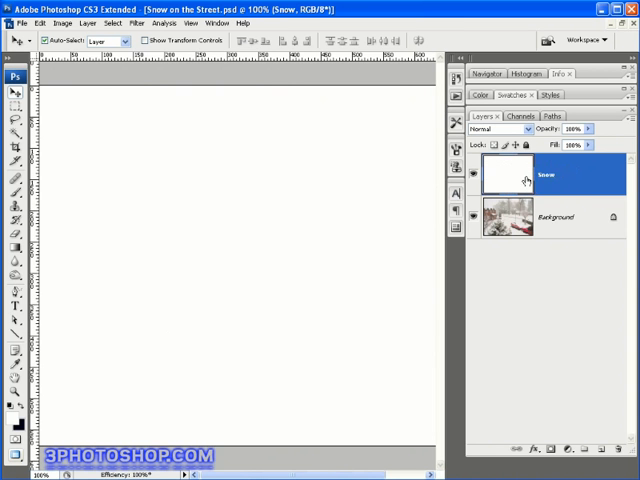
pyautogui.moveTo(512, 180)
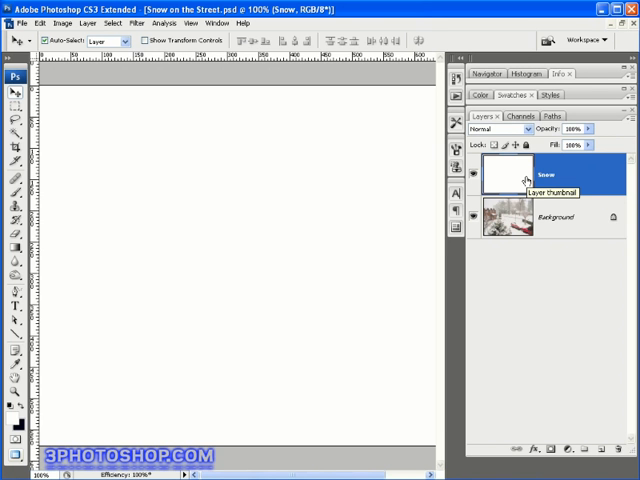
pyautogui.moveTo(524, 178)
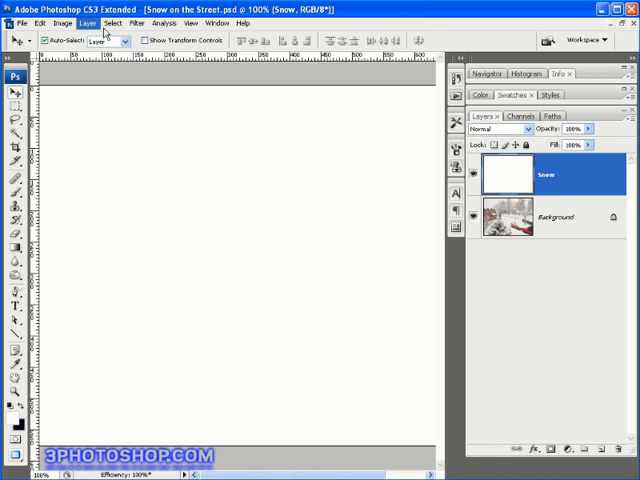
# Step: Convert the white Snow layer to a Smart Object via Layer > Smart Objects
pyautogui.click(88, 24)
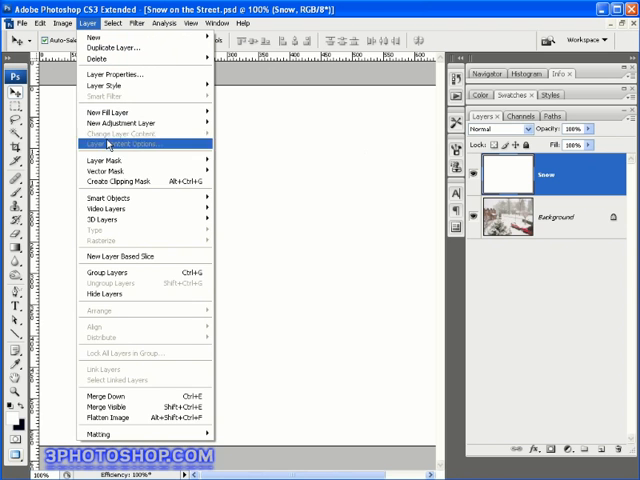
pyautogui.moveTo(110, 196)
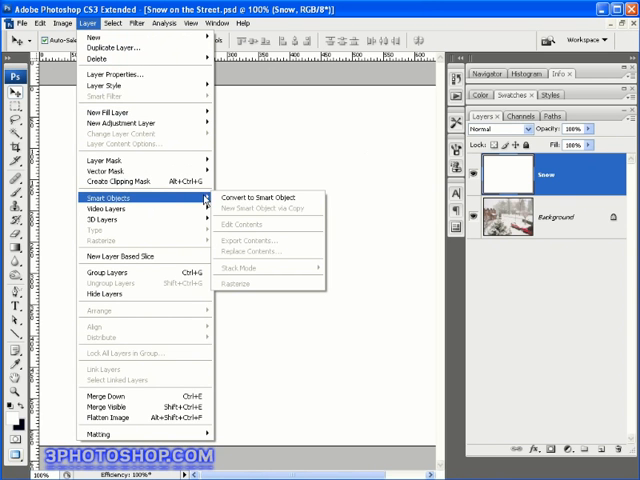
pyautogui.moveTo(258, 196)
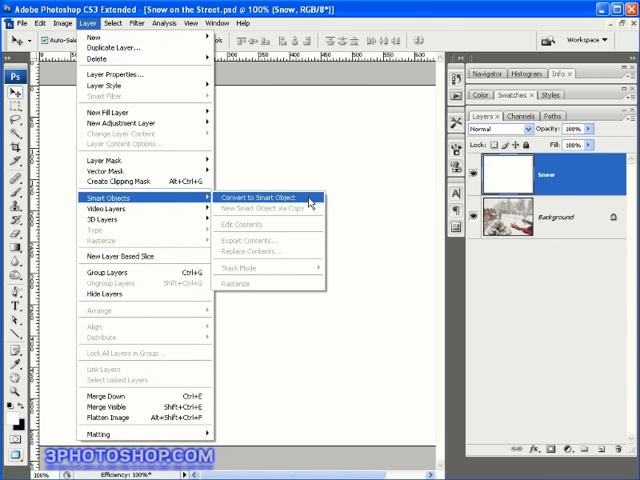
pyautogui.click(256, 196)
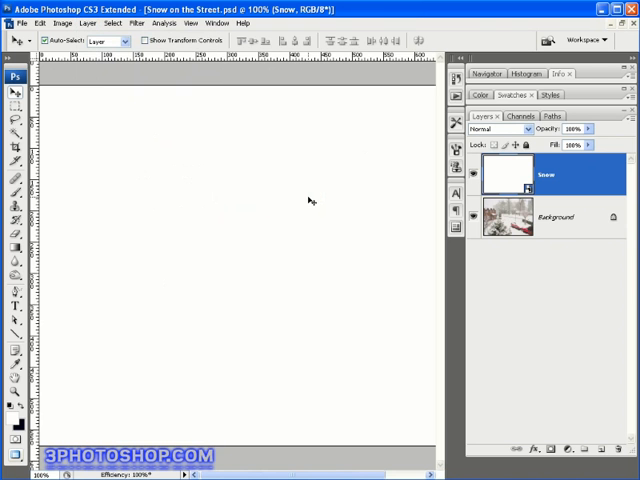
pyautogui.moveTo(308, 196)
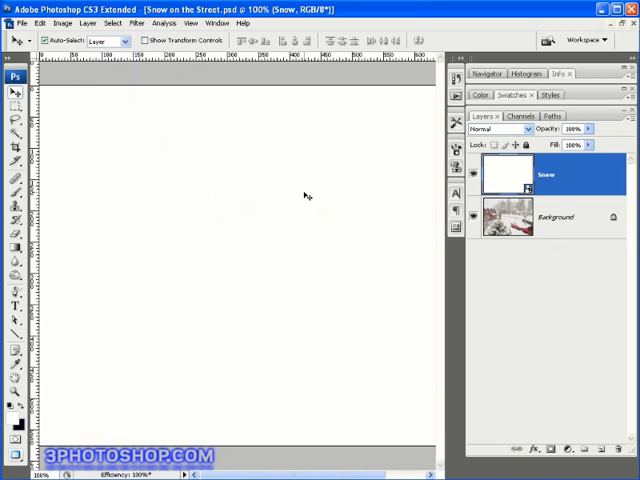
pyautogui.moveTo(516, 180)
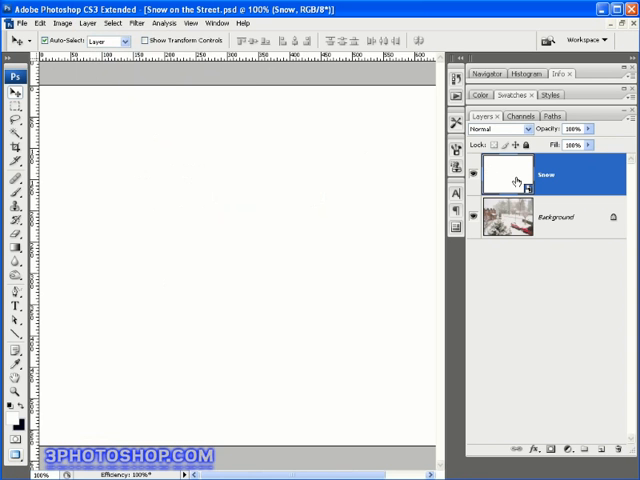
# Step: Apply an Add Noise smart filter with Gaussian, Monochromatic noise to the Snow layer
pyautogui.click(136, 24)
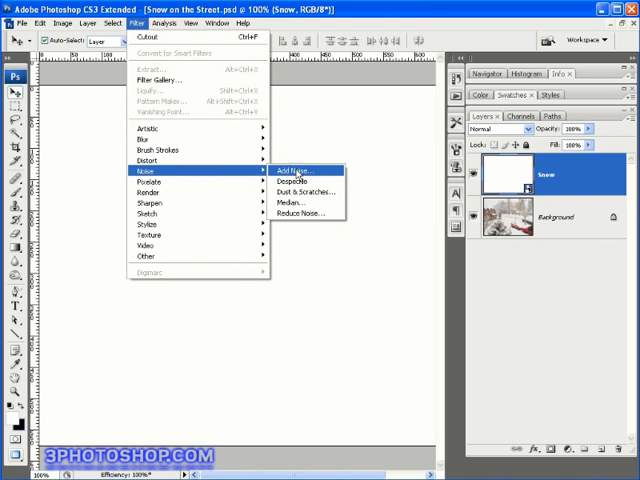
pyautogui.click(292, 170)
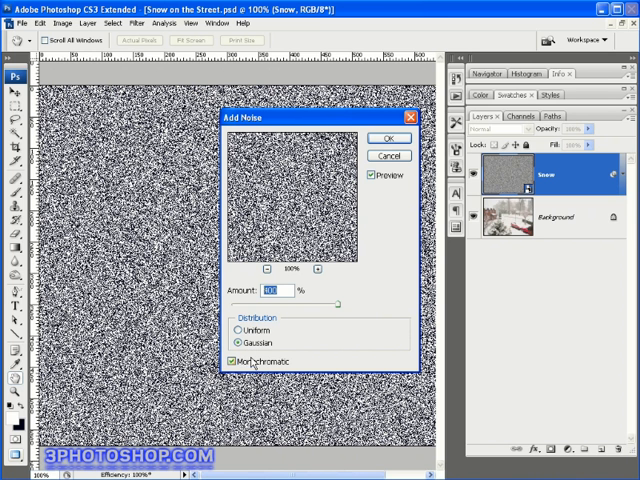
pyautogui.click(232, 360)
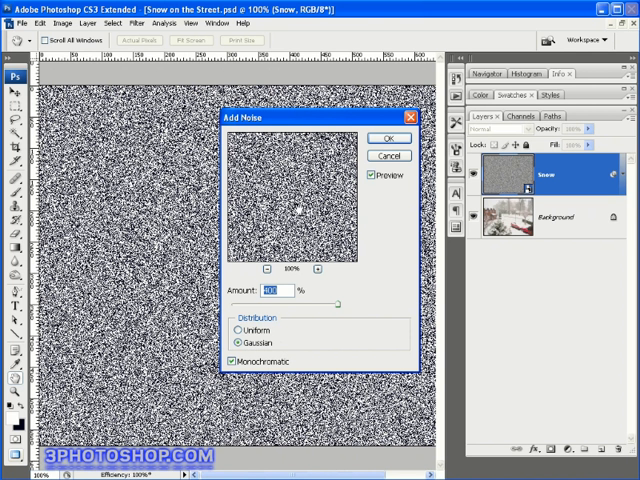
pyautogui.click(388, 138)
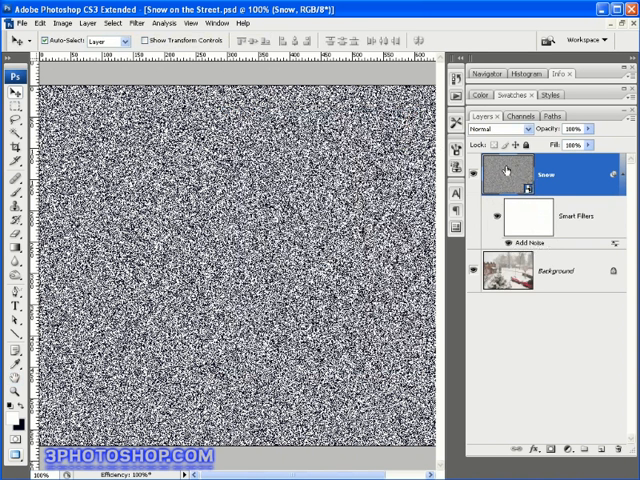
pyautogui.moveTo(508, 172)
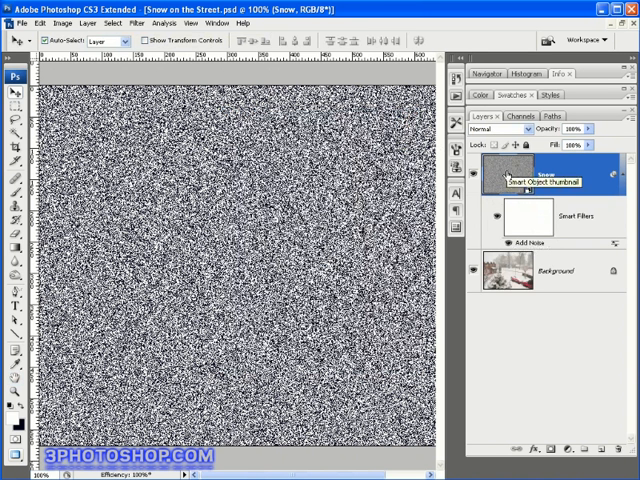
pyautogui.moveTo(512, 184)
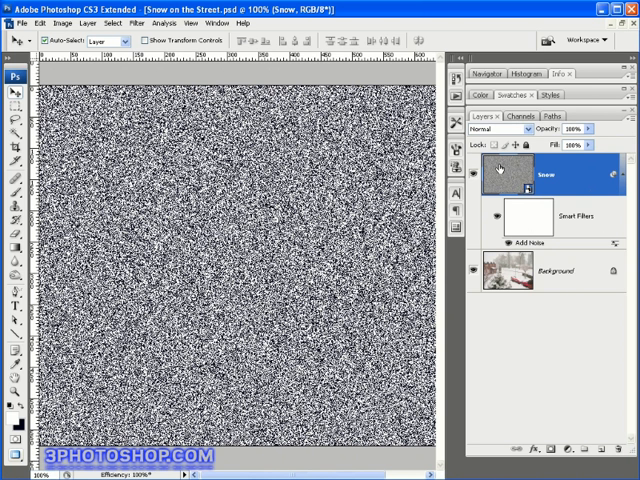
pyautogui.moveTo(502, 172)
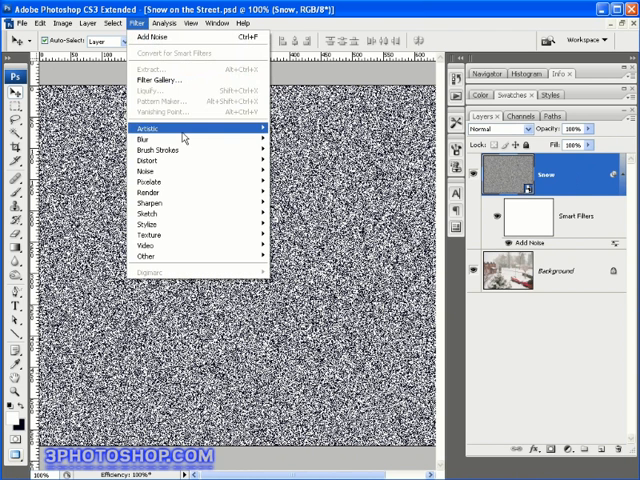
pyautogui.moveTo(156, 128)
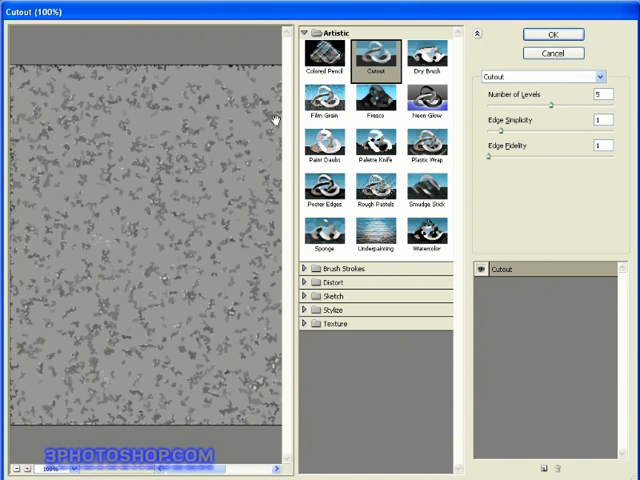
pyautogui.moveTo(140, 188)
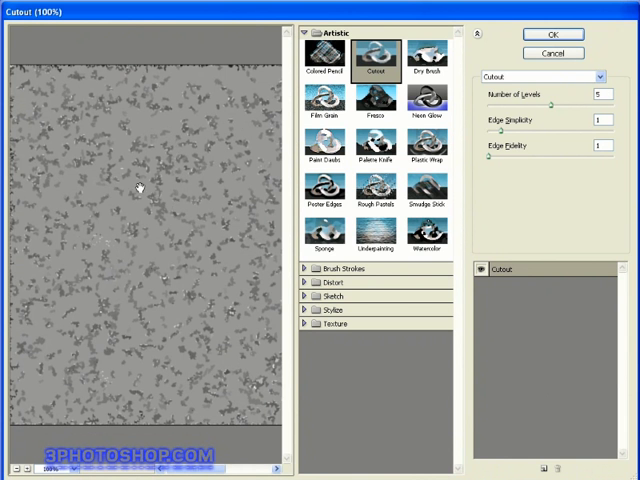
pyautogui.moveTo(152, 210)
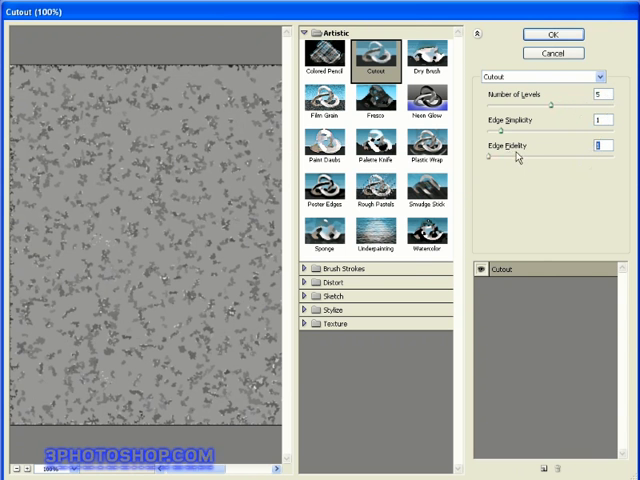
pyautogui.moveTo(150, 208)
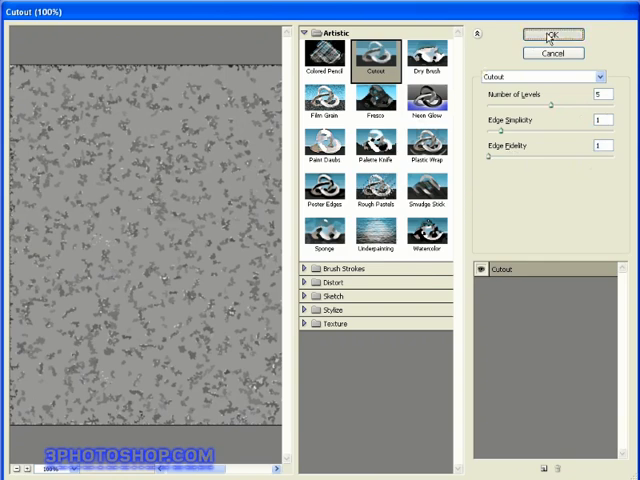
# Step: Apply the Cutout filter above Add Noise, turning the noise into flat grey clumps
pyautogui.click(548, 36)
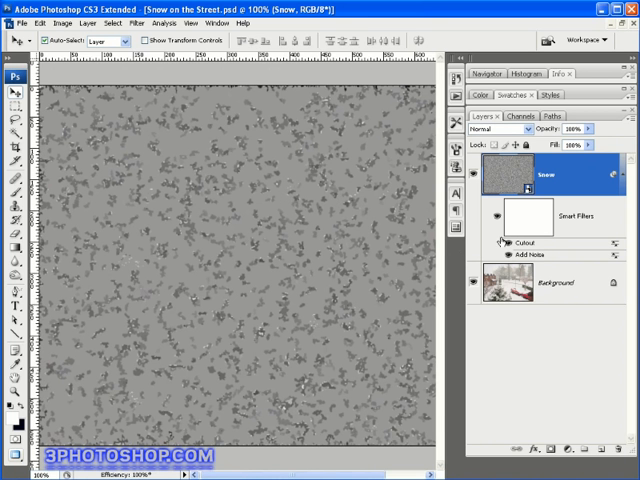
pyautogui.moveTo(608, 406)
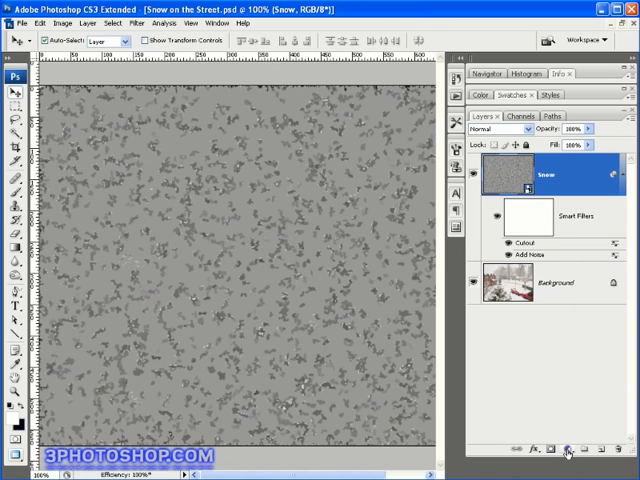
# Step: Add a Levels adjustment above Snow with input white 140 and input black 100
pyautogui.click(568, 452)
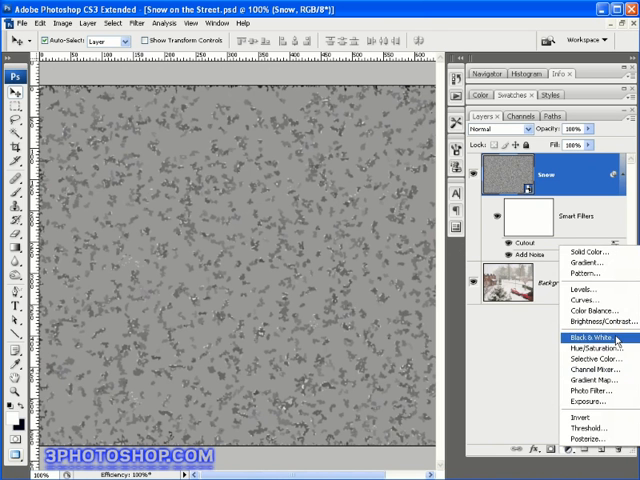
pyautogui.click(584, 288)
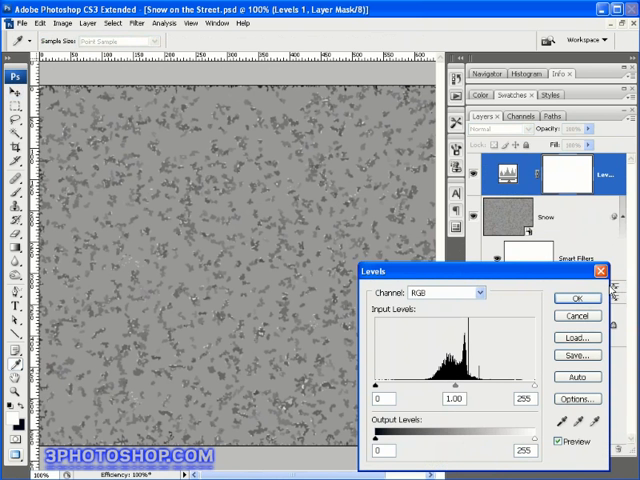
pyautogui.moveTo(284, 268)
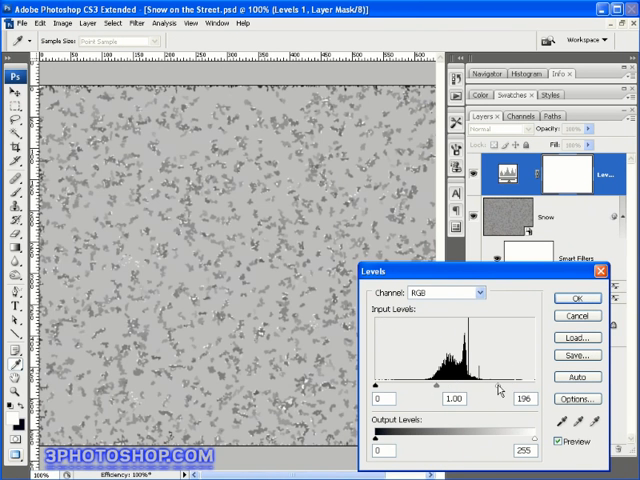
pyautogui.moveTo(504, 384); pyautogui.dragTo(480, 384)
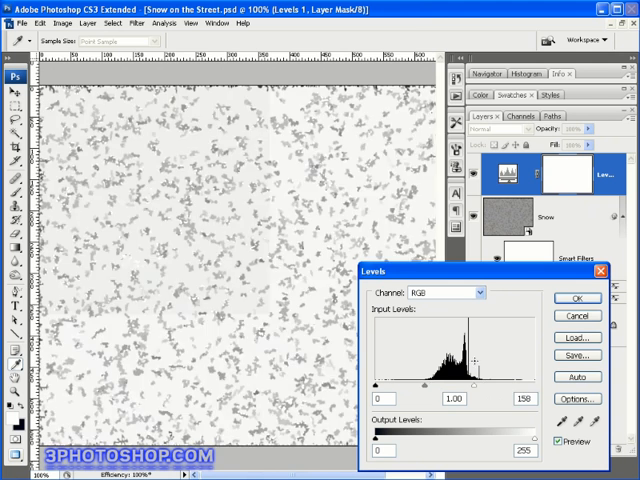
pyautogui.moveTo(484, 382); pyautogui.dragTo(468, 382)
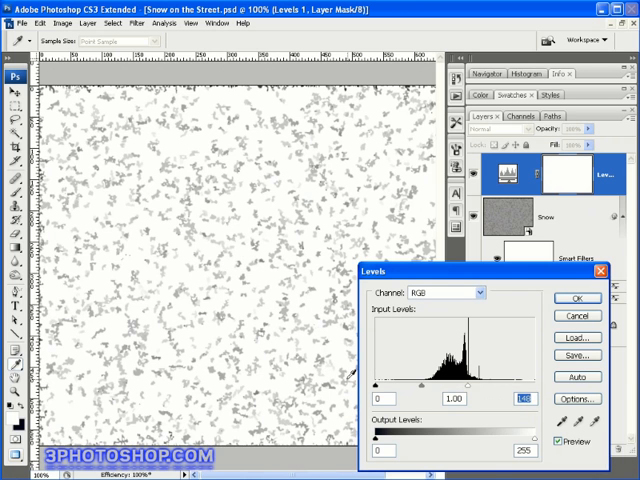
pyautogui.moveTo(380, 394); pyautogui.dragTo(396, 394)
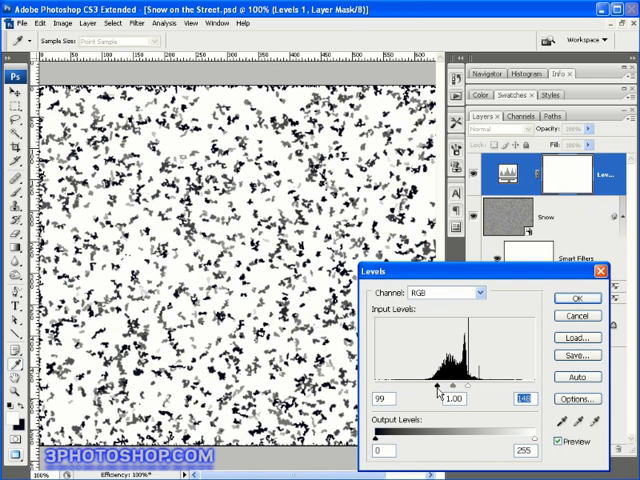
pyautogui.tripleClick(376, 398)
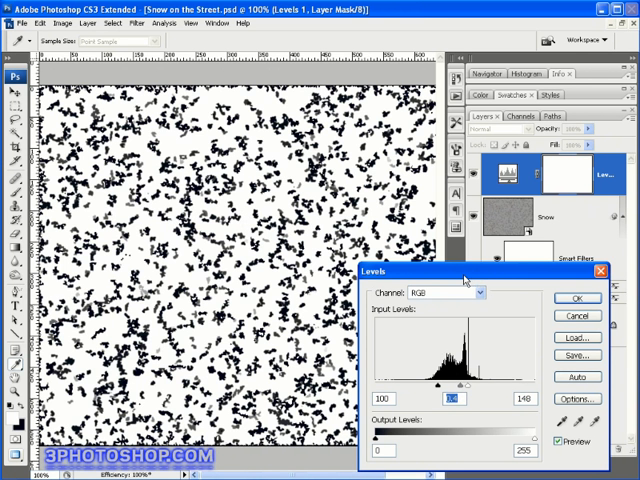
pyautogui.moveTo(476, 272)
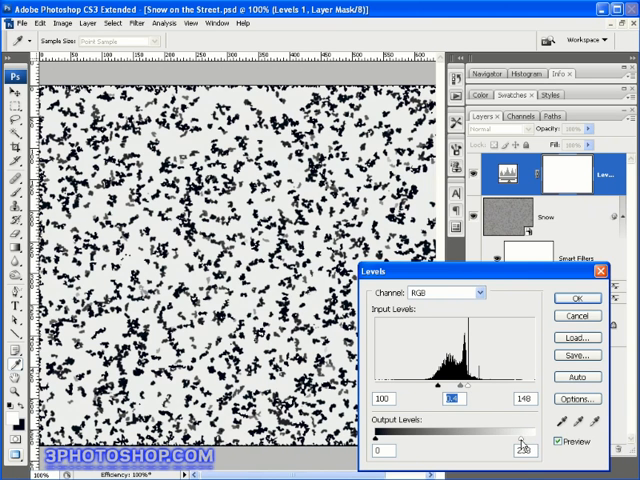
# Step: Swap the Levels output sliders so the specks invert to white on dark
pyautogui.moveTo(518, 436); pyautogui.dragTo(438, 436)
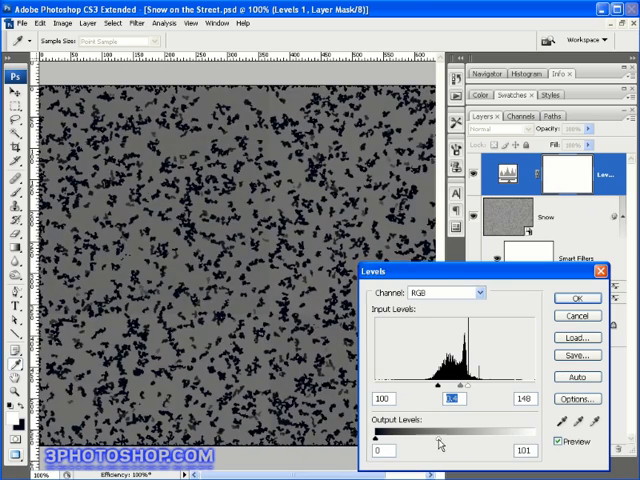
pyautogui.moveTo(520, 436); pyautogui.dragTo(424, 436)
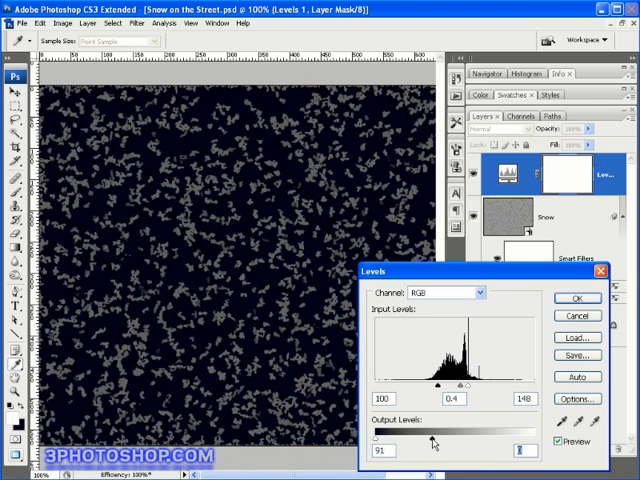
pyautogui.moveTo(432, 440); pyautogui.dragTo(518, 450)
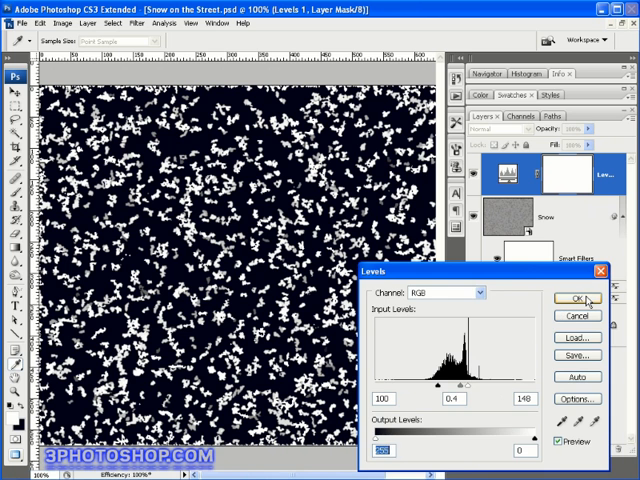
# Step: Confirm the Levels adjustment, leaving white flakes on a dark background
pyautogui.click(576, 298)
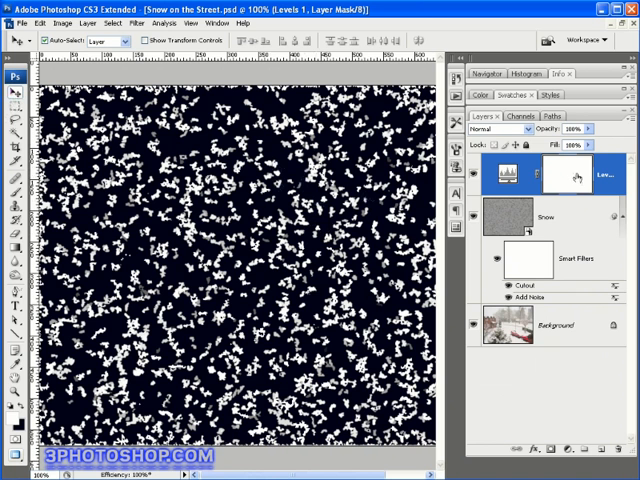
pyautogui.click(544, 216)
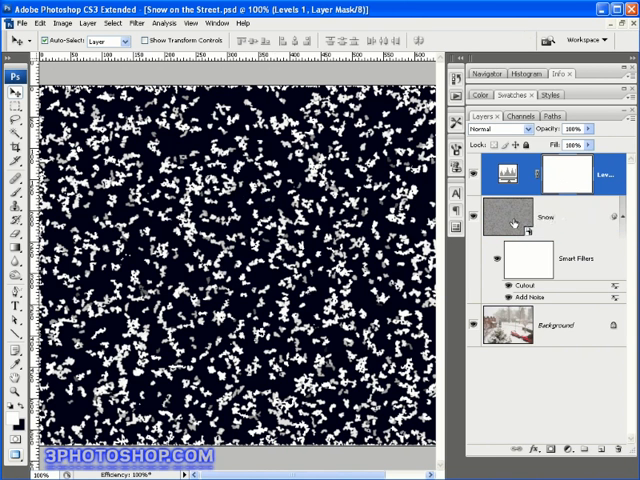
# Step: Set the Snow layer's blend mode to Screen
pyautogui.click(540, 216)
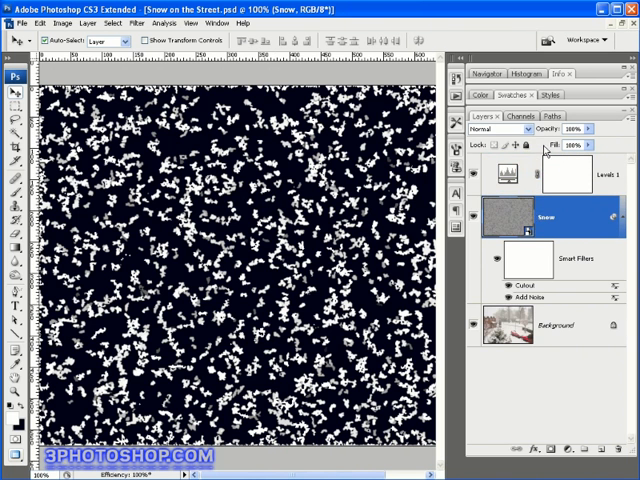
pyautogui.click(490, 128)
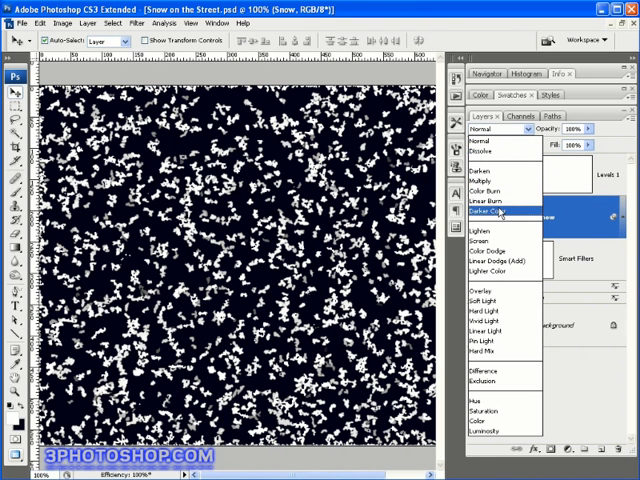
pyautogui.click(492, 236)
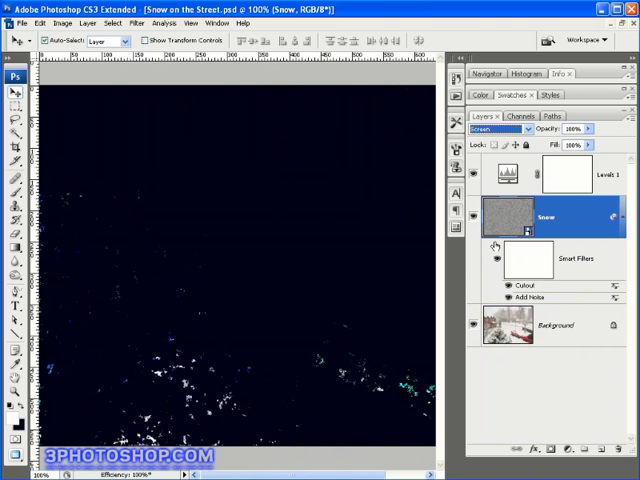
pyautogui.moveTo(496, 258)
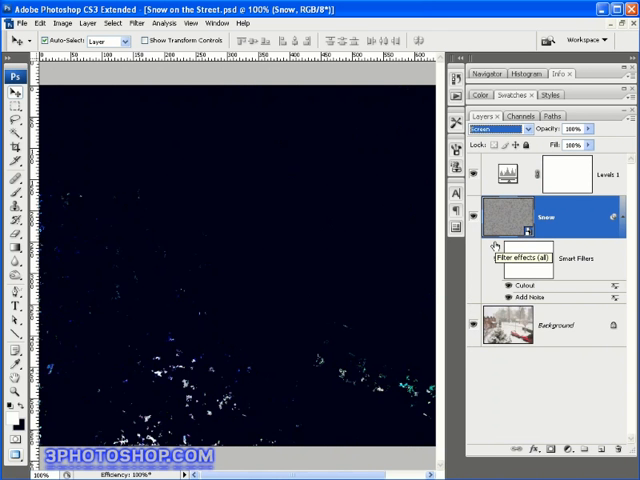
pyautogui.moveTo(564, 198)
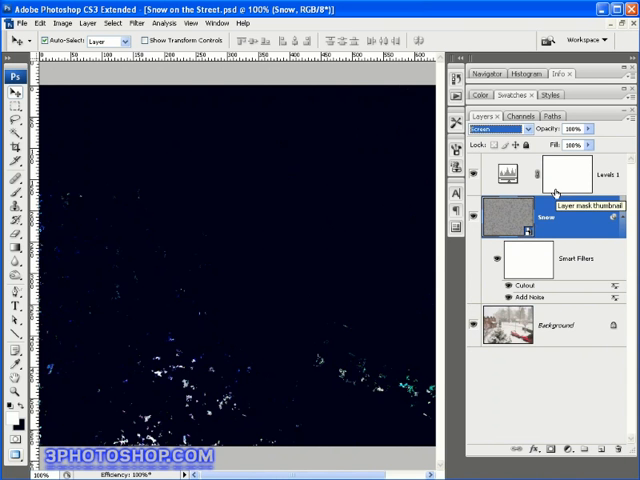
pyautogui.moveTo(510, 216)
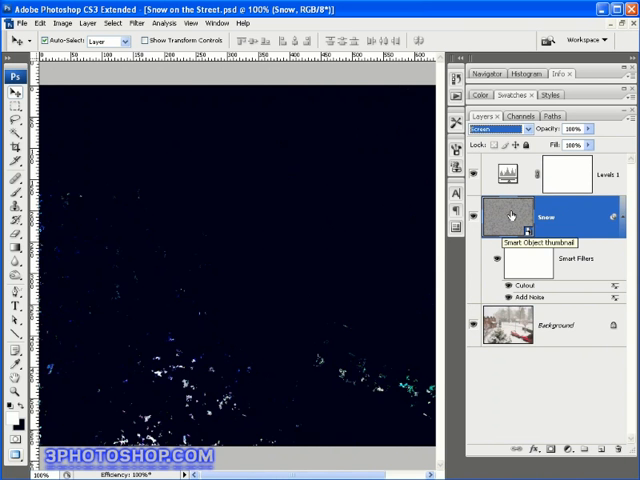
pyautogui.moveTo(520, 212)
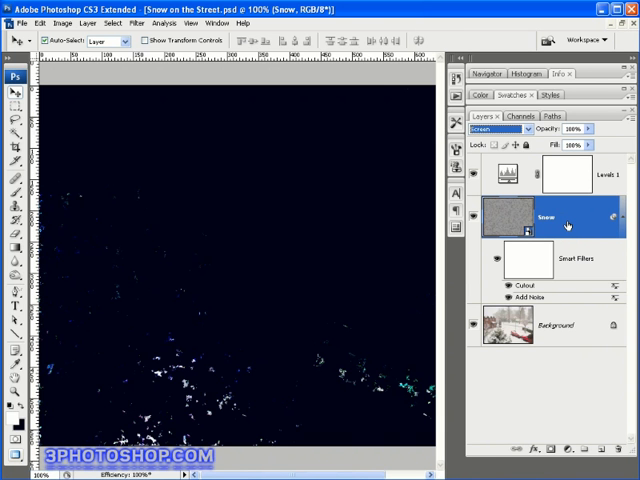
pyautogui.moveTo(516, 212)
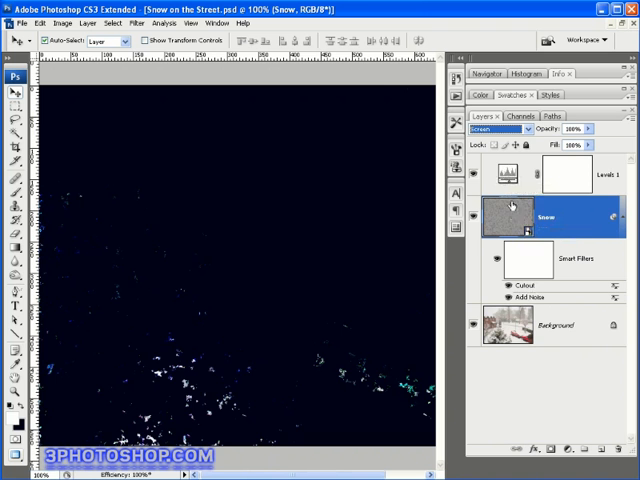
pyautogui.click(508, 172)
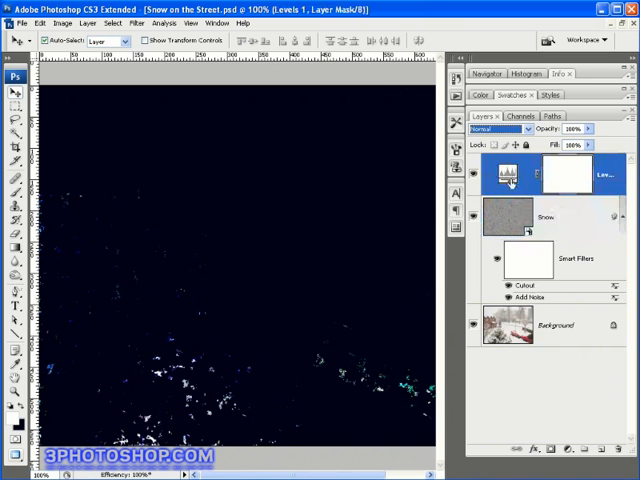
pyautogui.click(512, 216)
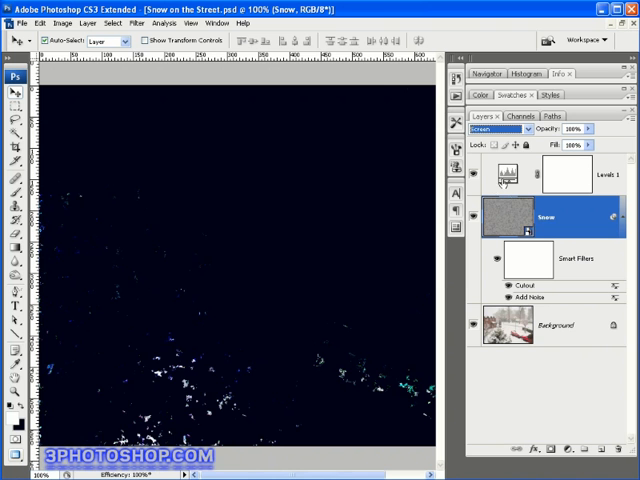
pyautogui.moveTo(548, 252)
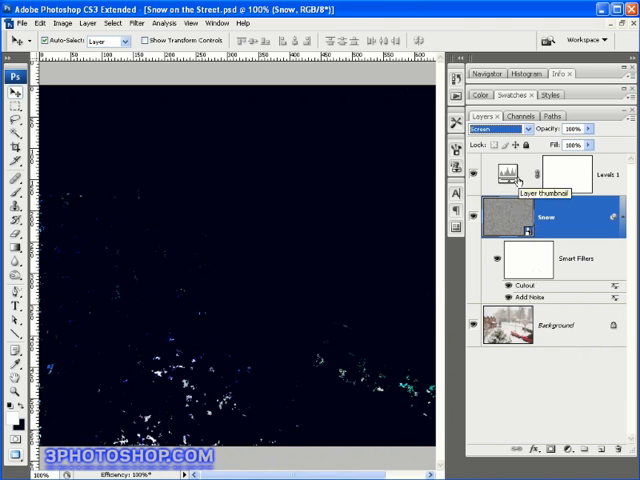
pyautogui.moveTo(524, 228)
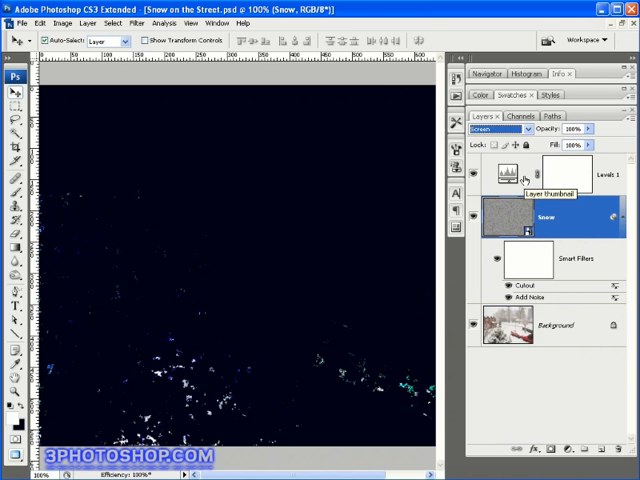
pyautogui.moveTo(520, 212)
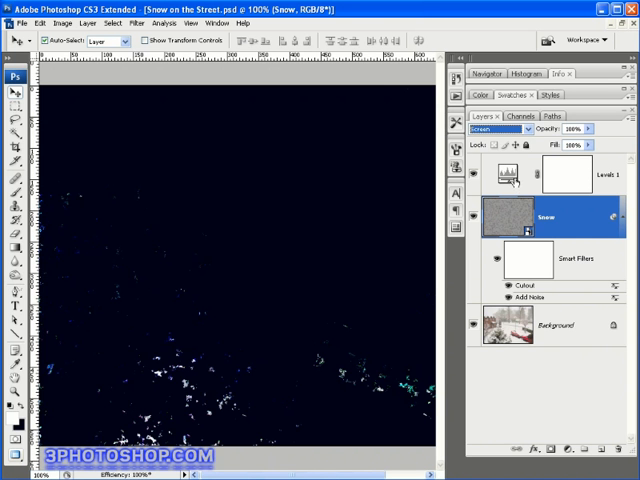
pyautogui.moveTo(522, 218)
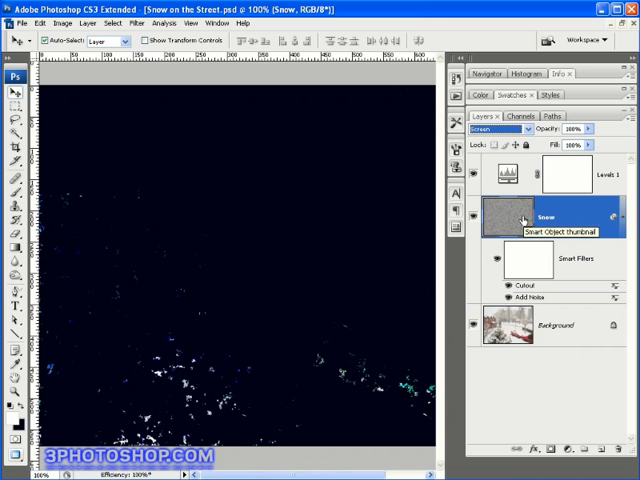